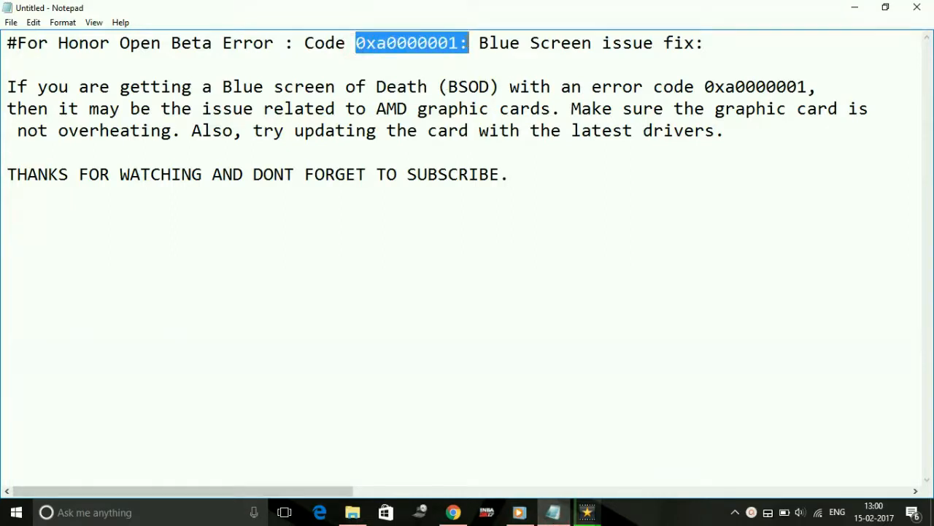
# Step: Highlight the For Honor error title and the overheating and driver-update advice in the note
pyautogui.click(354, 109)
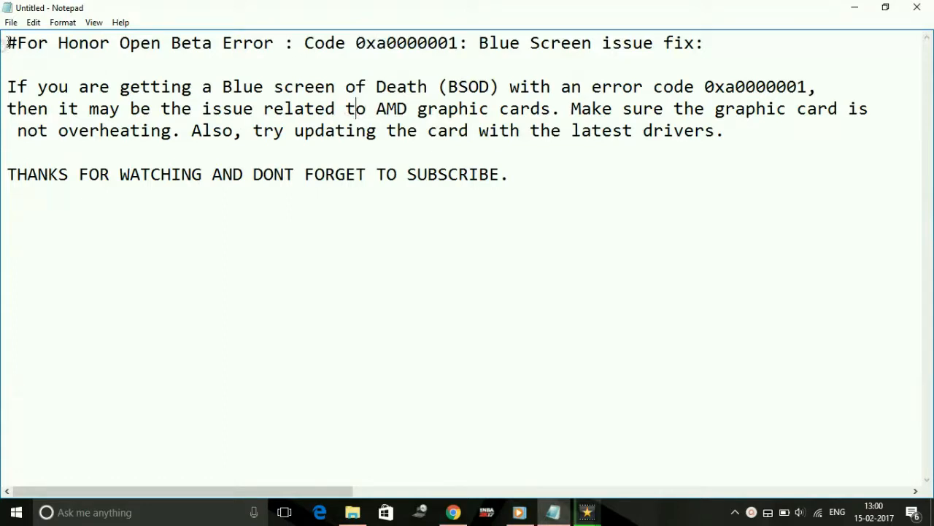
pyautogui.moveTo(7, 43); pyautogui.dragTo(267, 43)
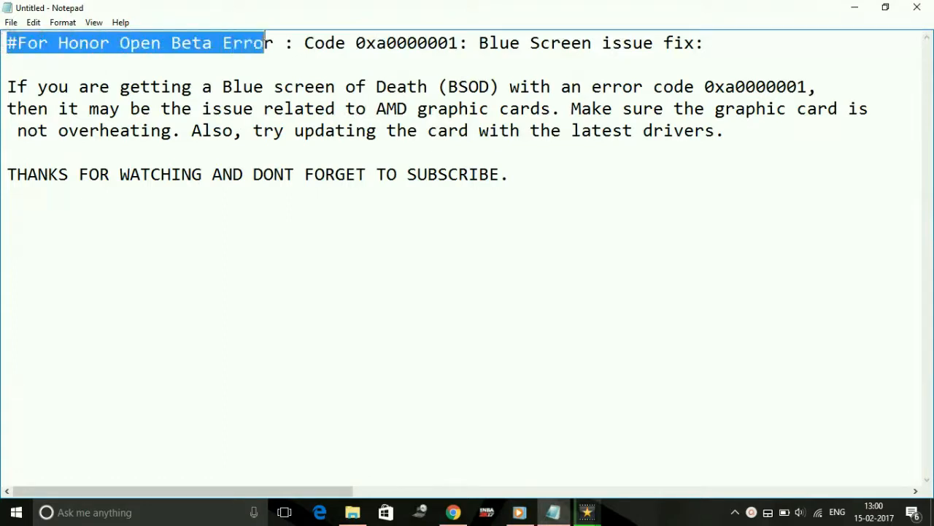
pyautogui.click(230, 56)
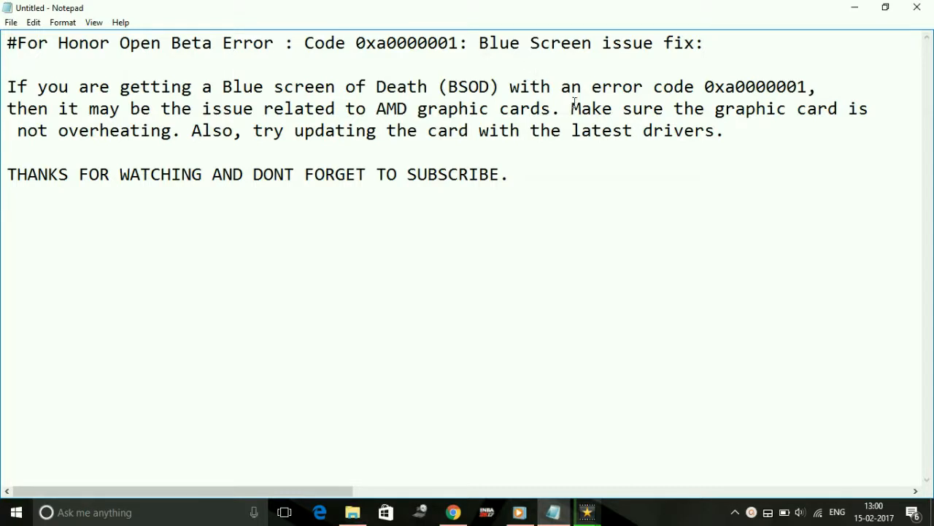
pyautogui.moveTo(571, 108); pyautogui.dragTo(724, 130)
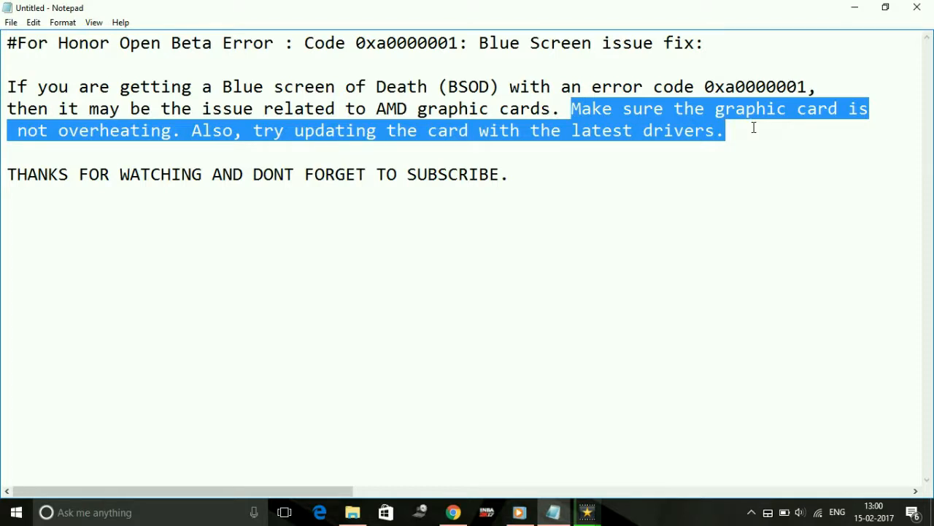
pyautogui.moveTo(518, 215)
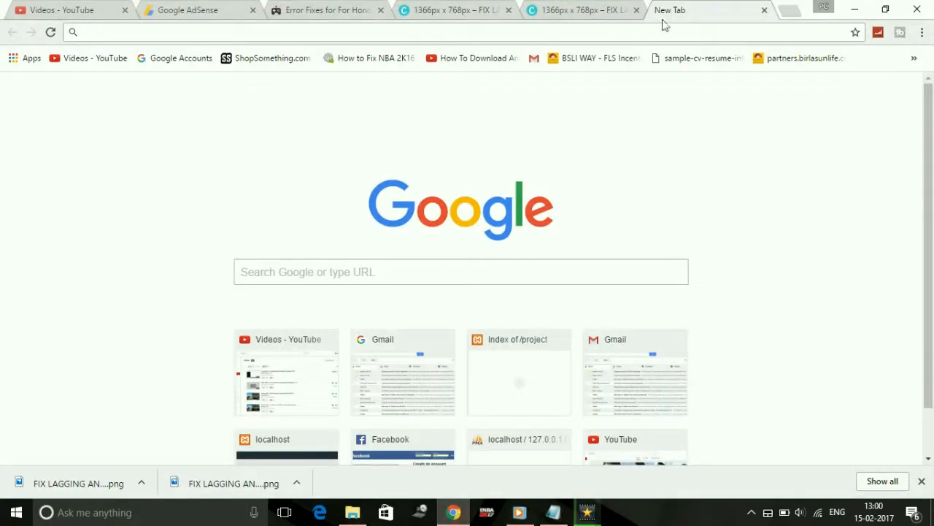
# Step: Search Google for 'download amd auto detect' from the Chrome address bar
pyautogui.write('facebook.com')
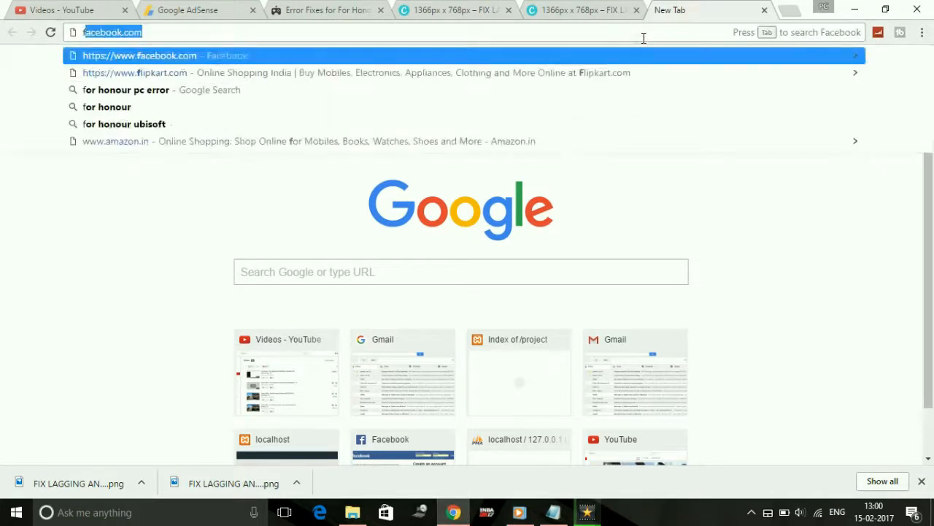
pyautogui.write('dbrand.com/winners')
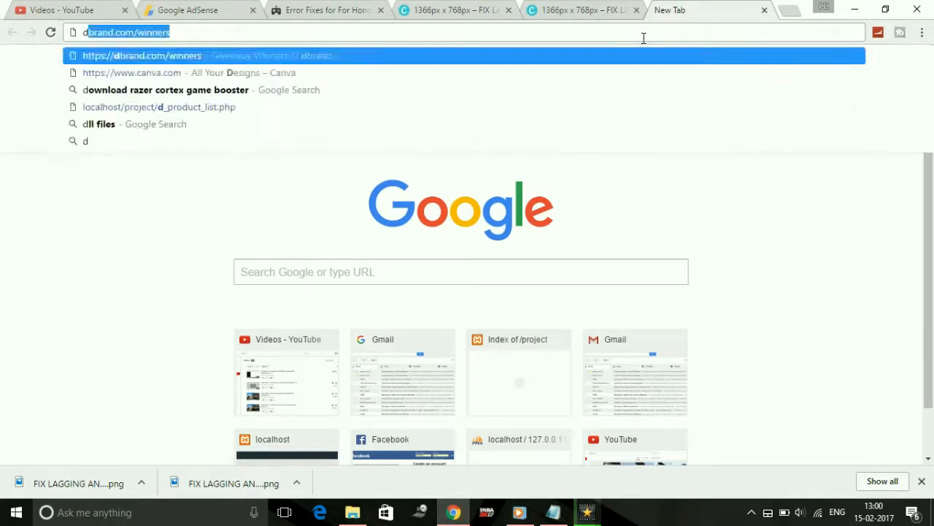
pyautogui.write('download amd')
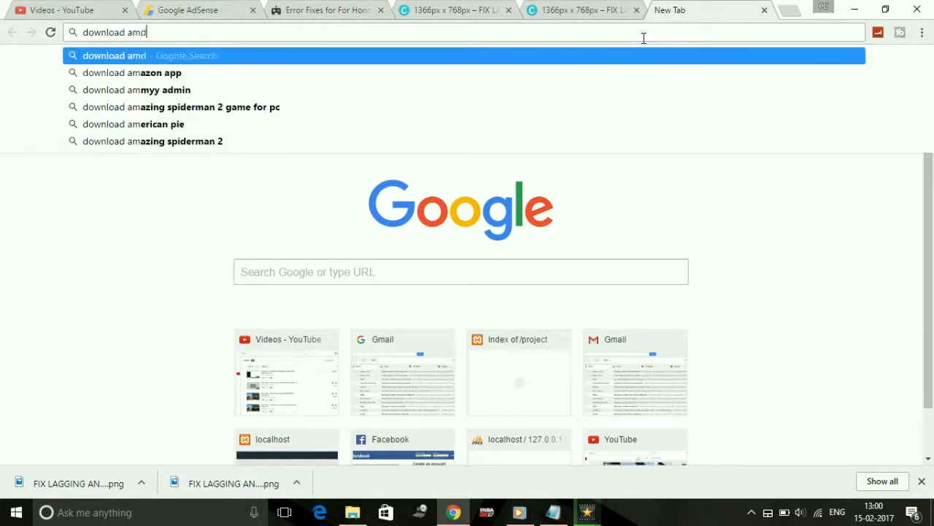
pyautogui.write('a')
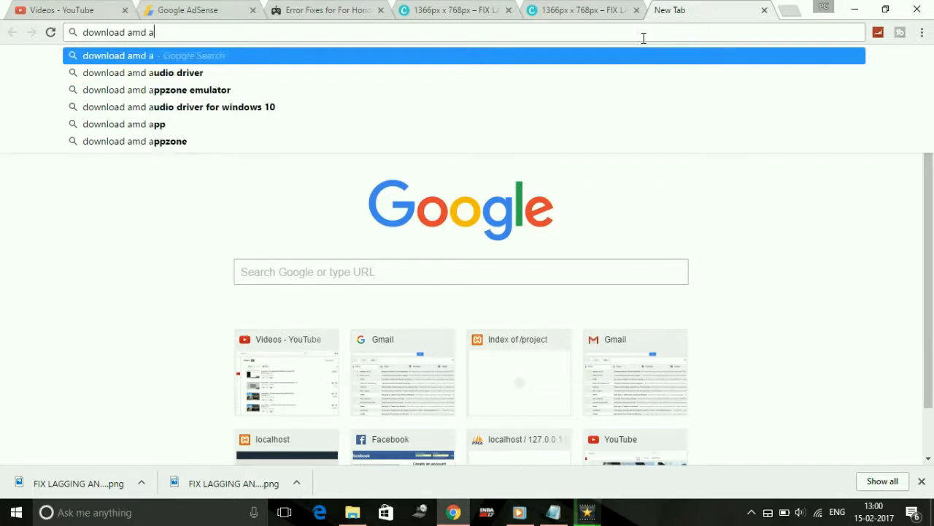
pyautogui.write('uti')
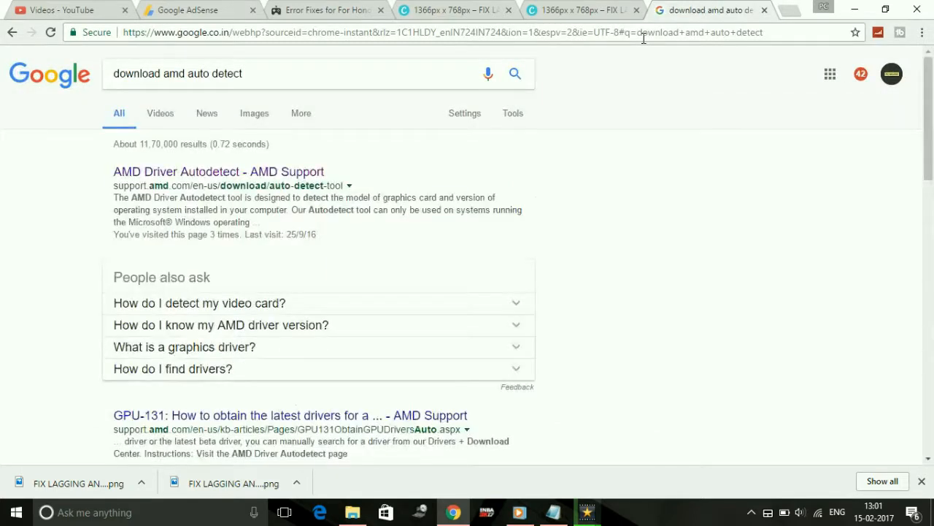
# Step: Open the 'AMD Driver Autodetect - AMD Support' search result
pyautogui.click(217, 171)
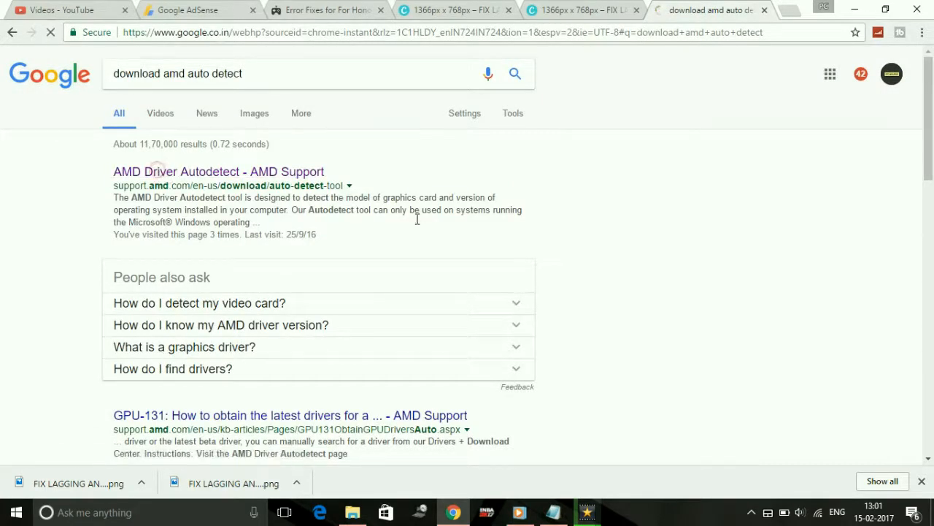
pyautogui.click(218, 171)
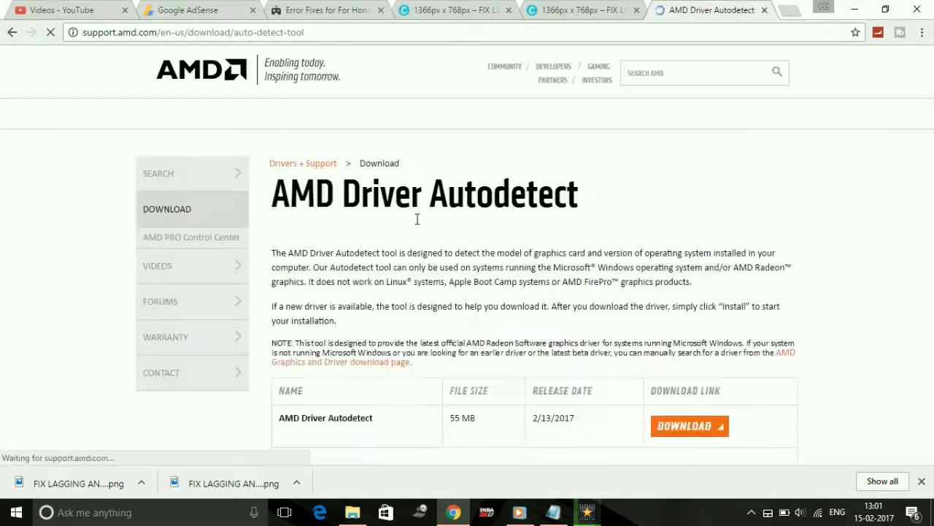
# Step: Scroll to the download table and start the AMD Driver Autodetect download
pyautogui.scroll(-3)
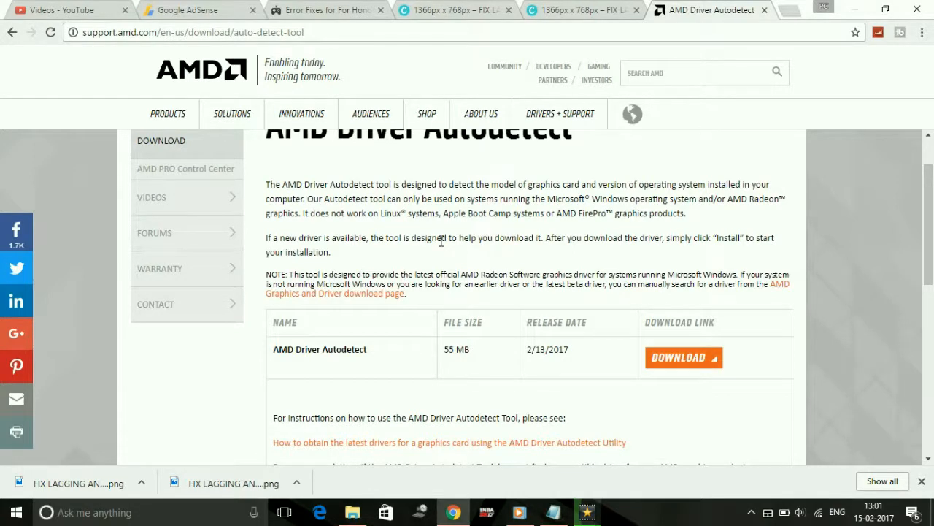
pyautogui.scroll(-3)
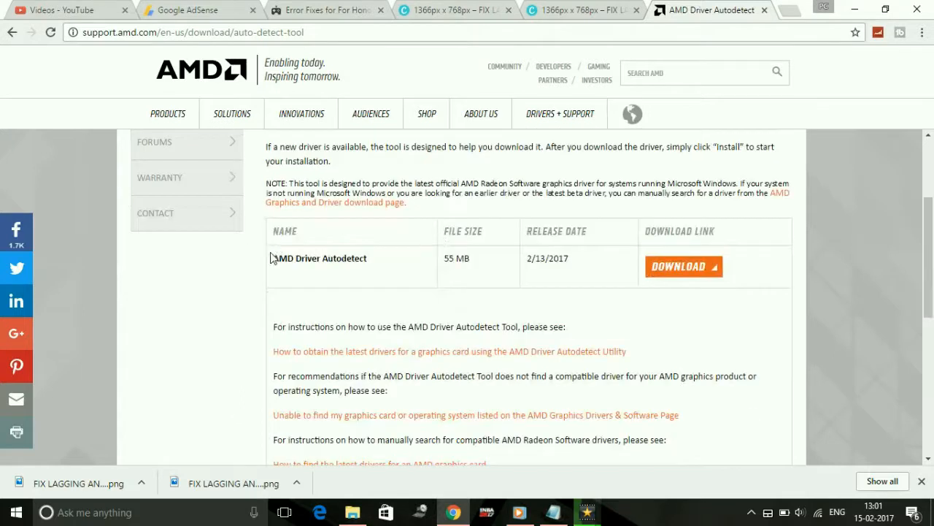
pyautogui.click(683, 266)
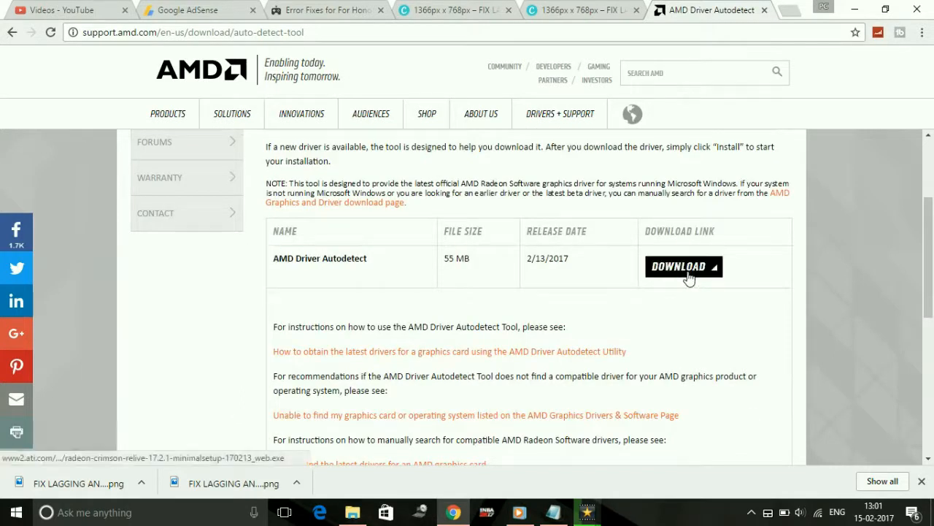
pyautogui.click(683, 265)
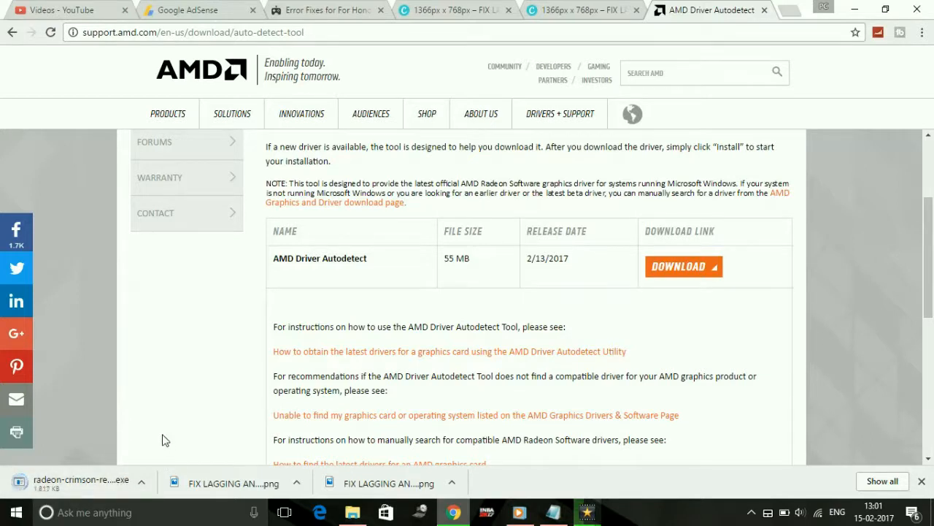
pyautogui.scroll(-3)
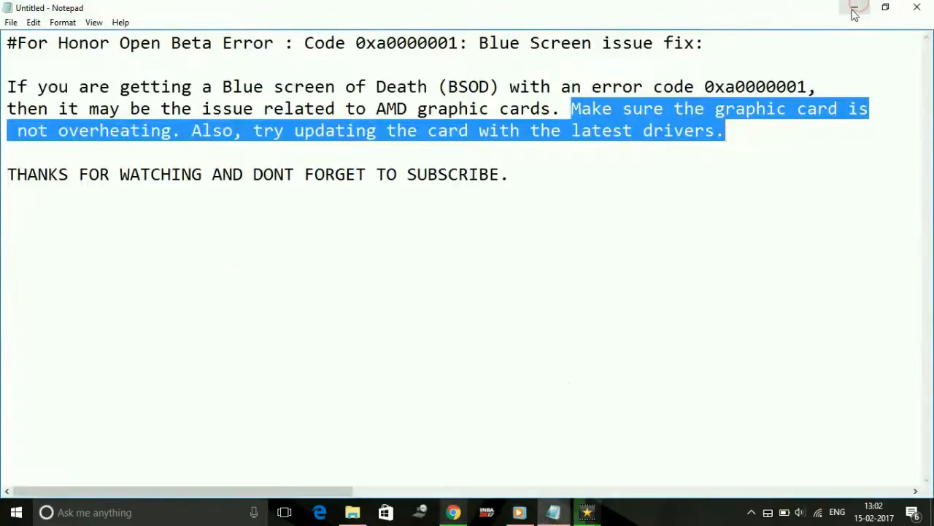
pyautogui.click(778, 86)
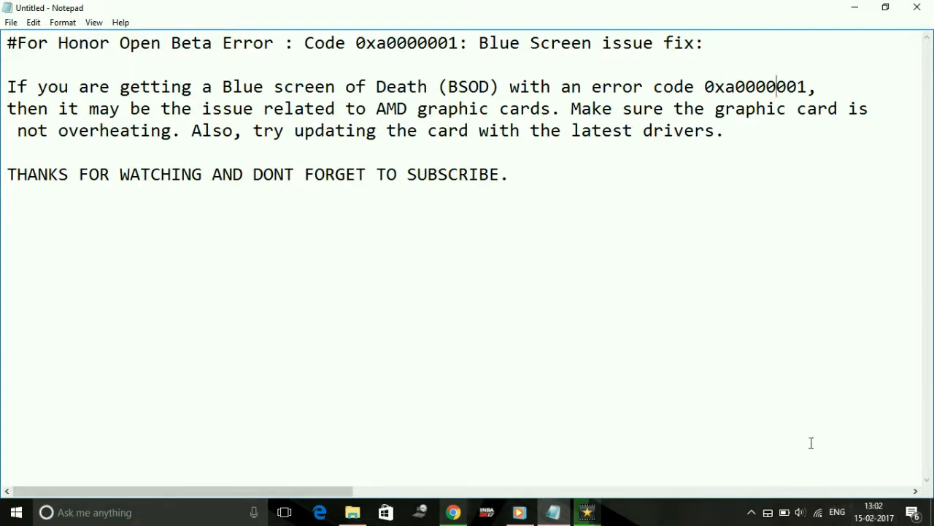
pyautogui.click(511, 174)
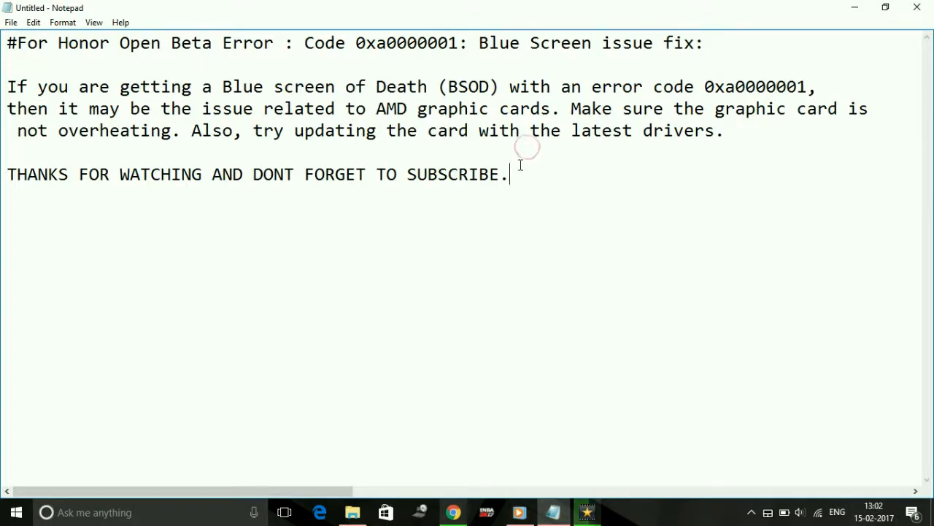